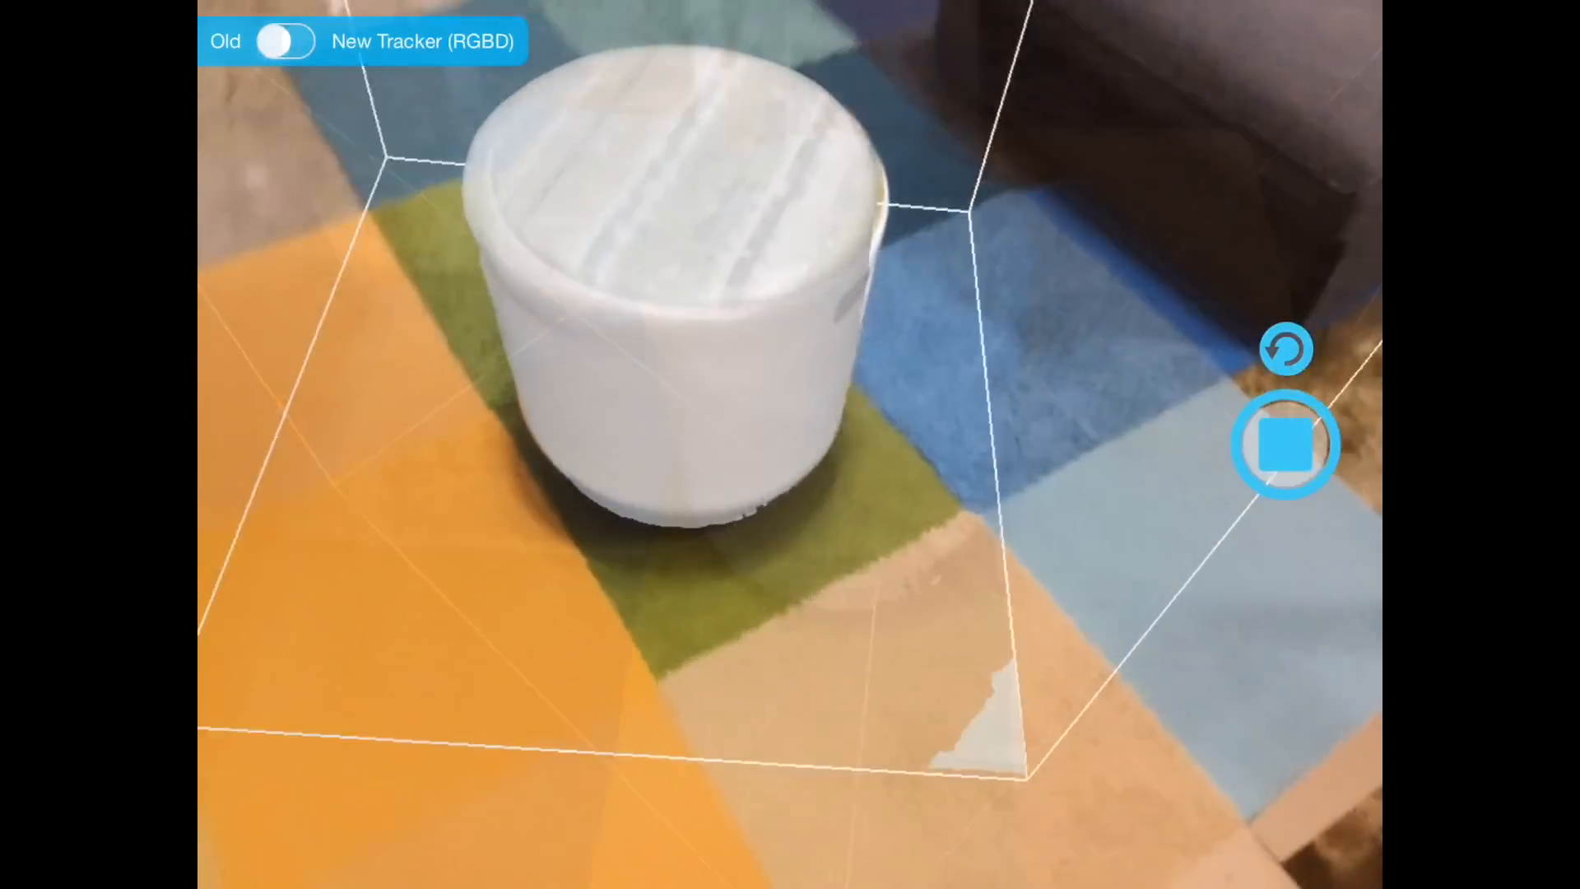
- Toggle the Old/New Tracker switch while scanning the white ottoman, ending on the new RGBD tracker
left_click(287, 41)
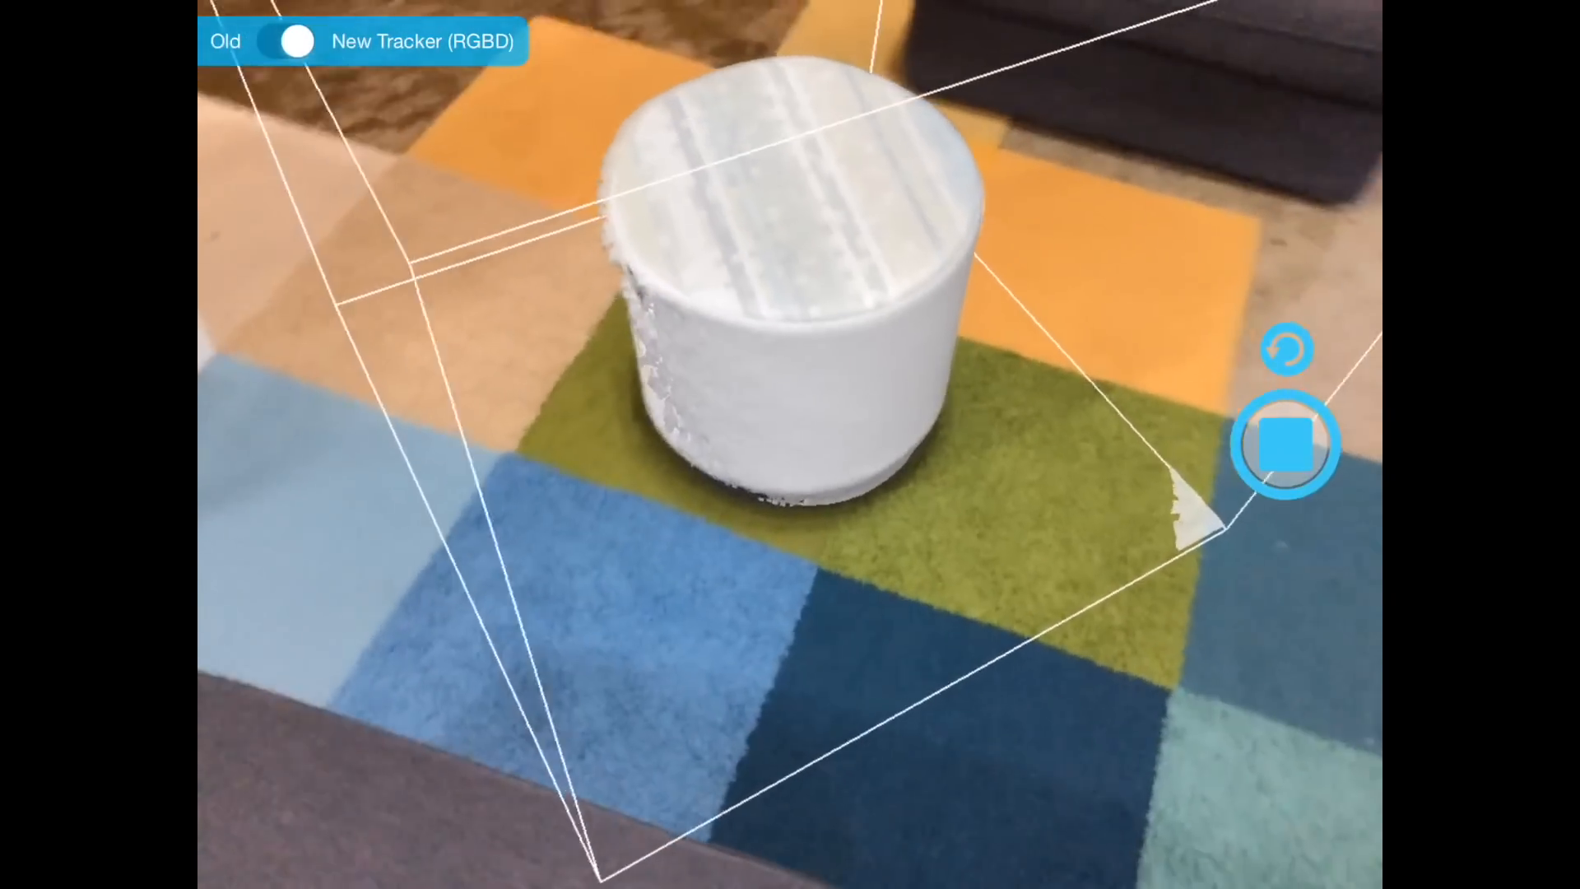
left_click(292, 41)
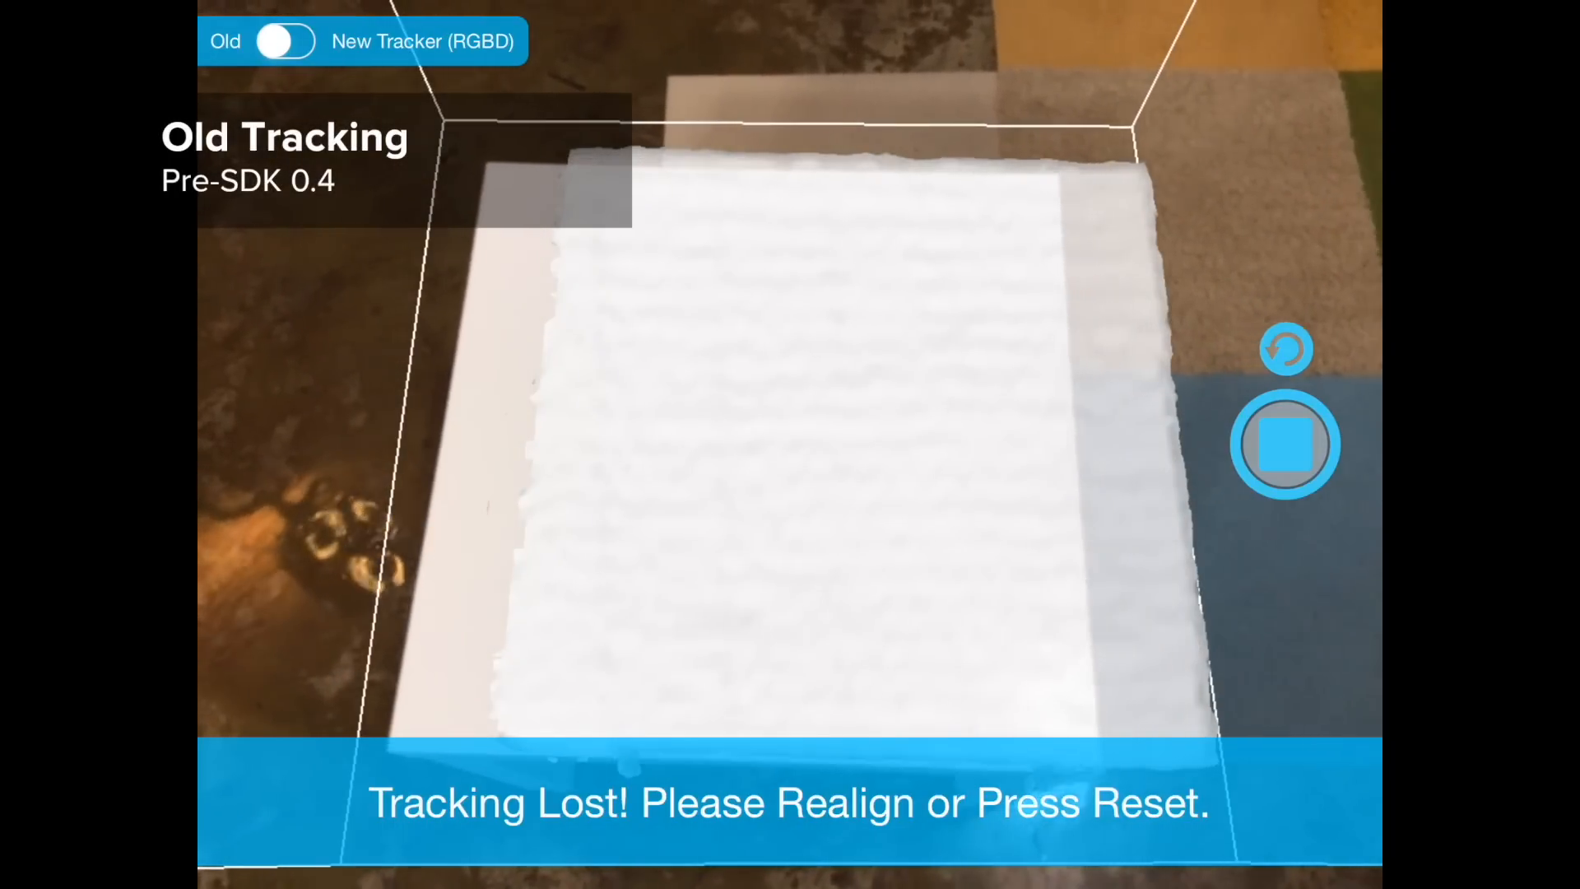
- Scan the white box on the old tracker until tracking is lost, then switch to New Tracker
left_click(288, 41)
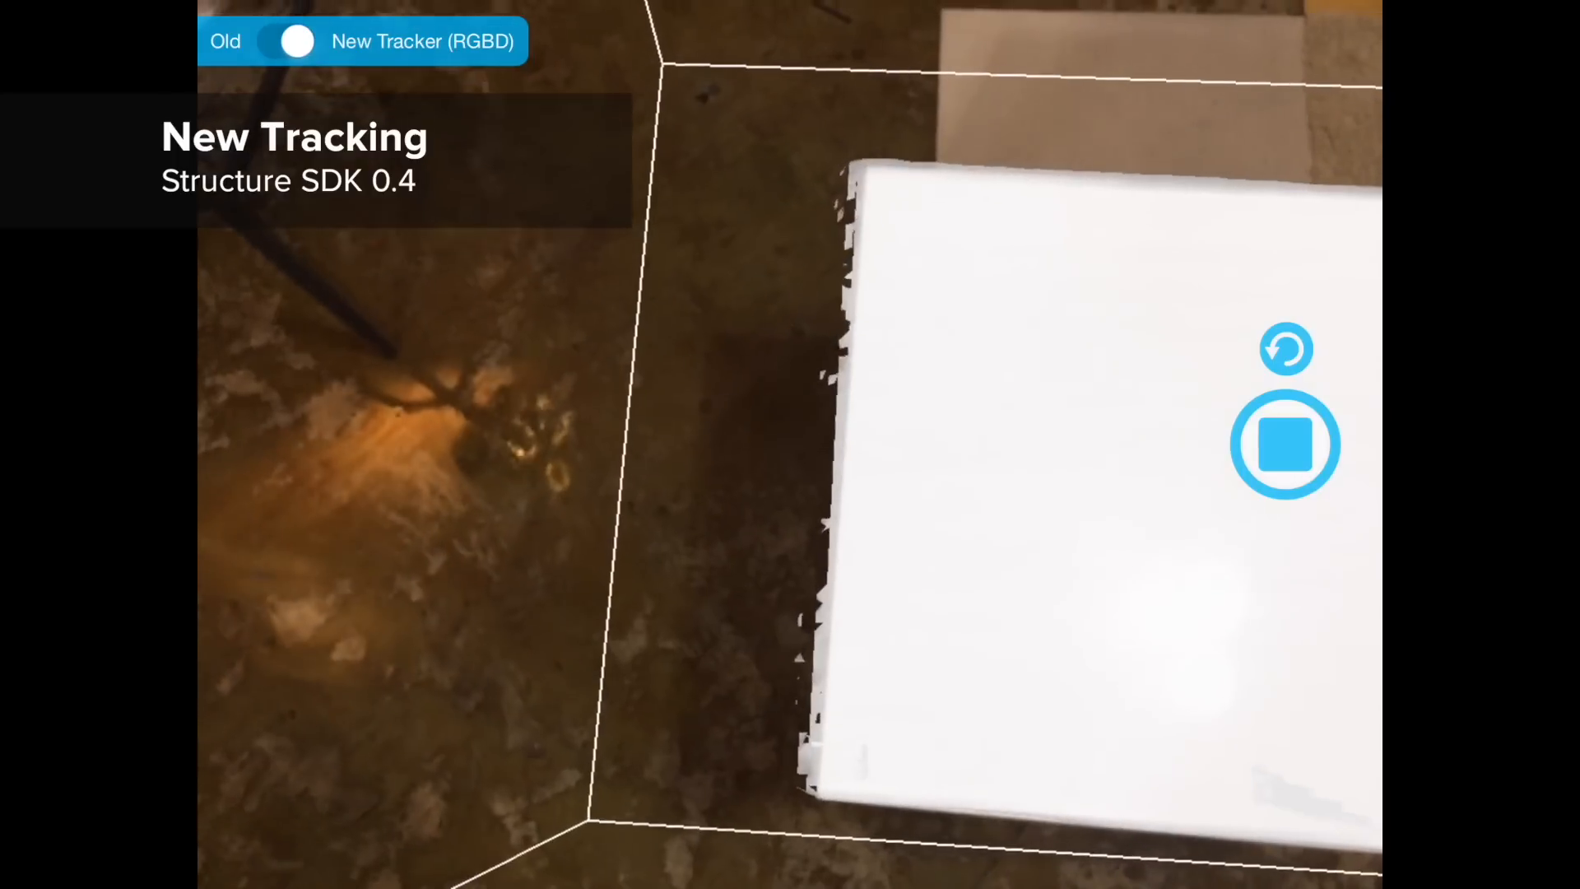
left_click(296, 41)
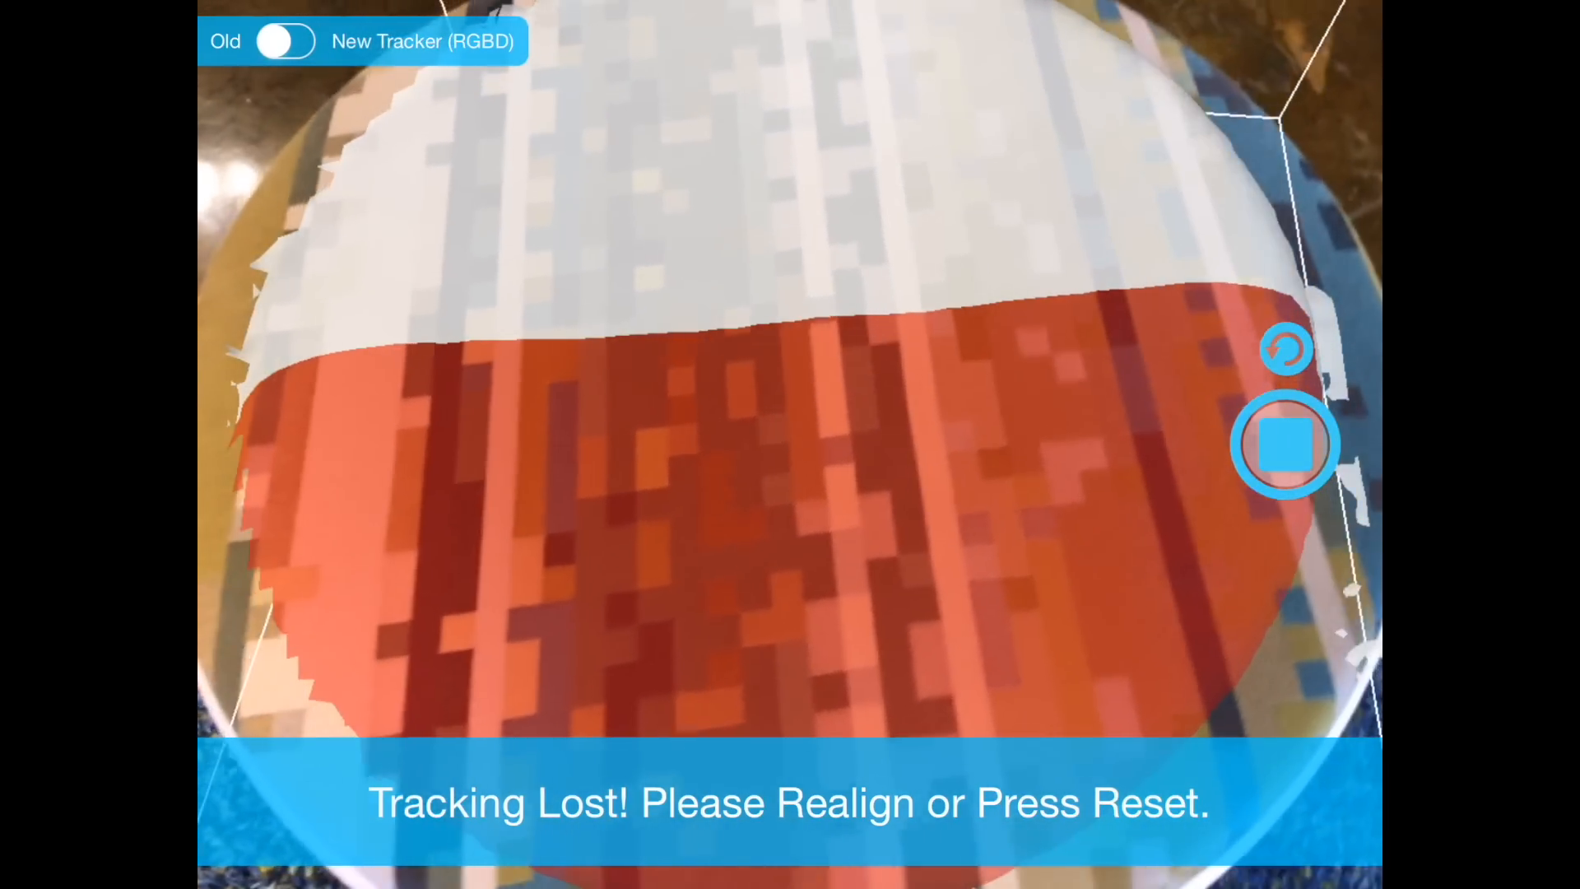
- Flip the tracker switch from Old to New while scanning the red-and-white round object
left_click(290, 41)
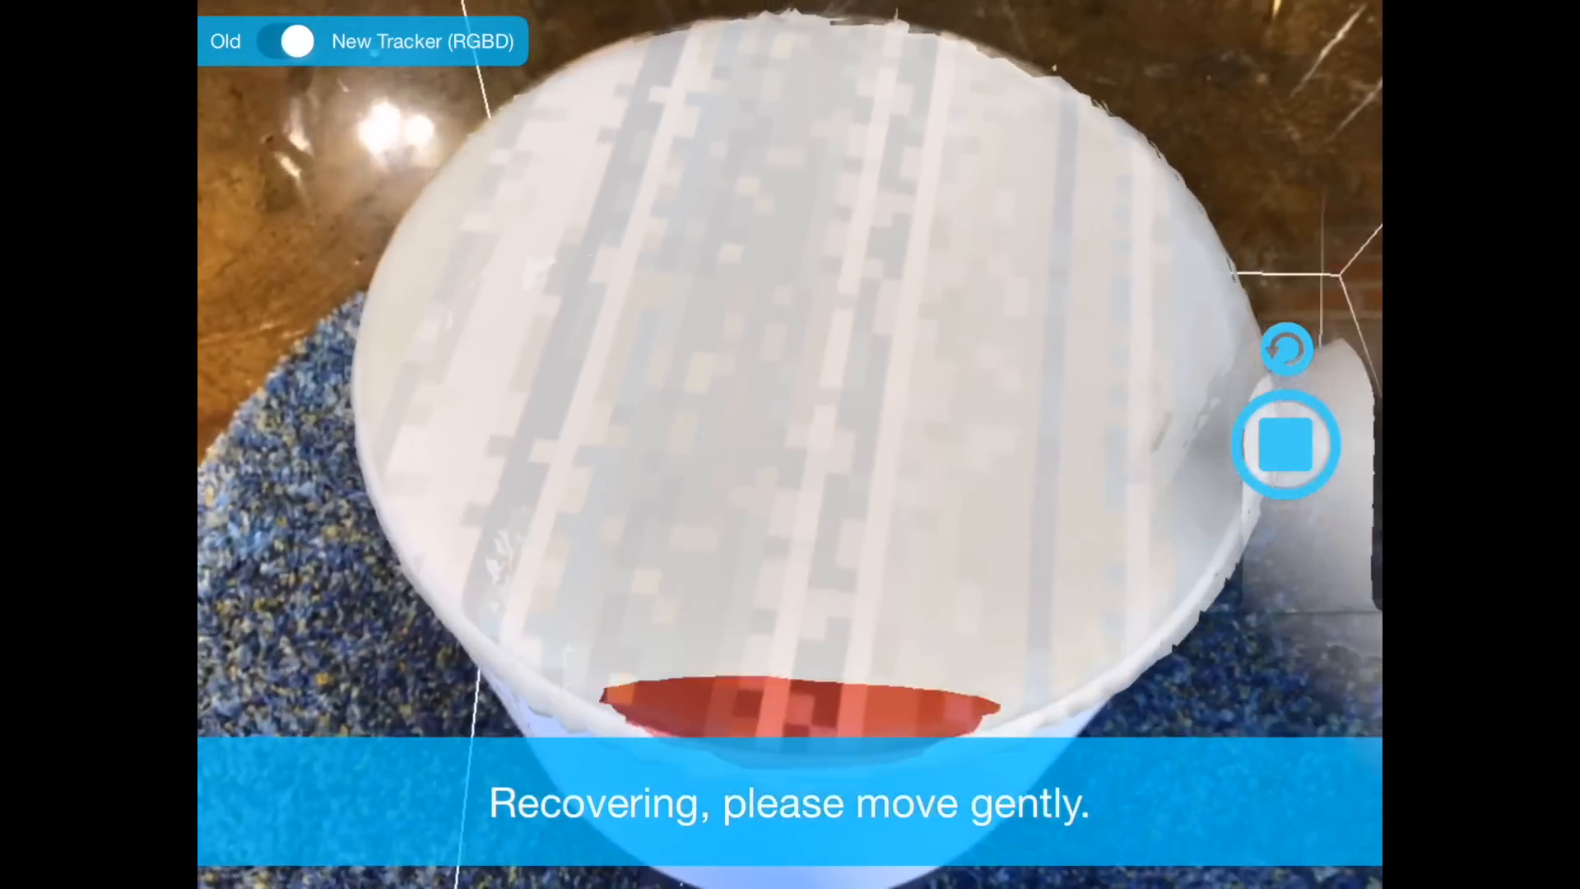
left_click(295, 40)
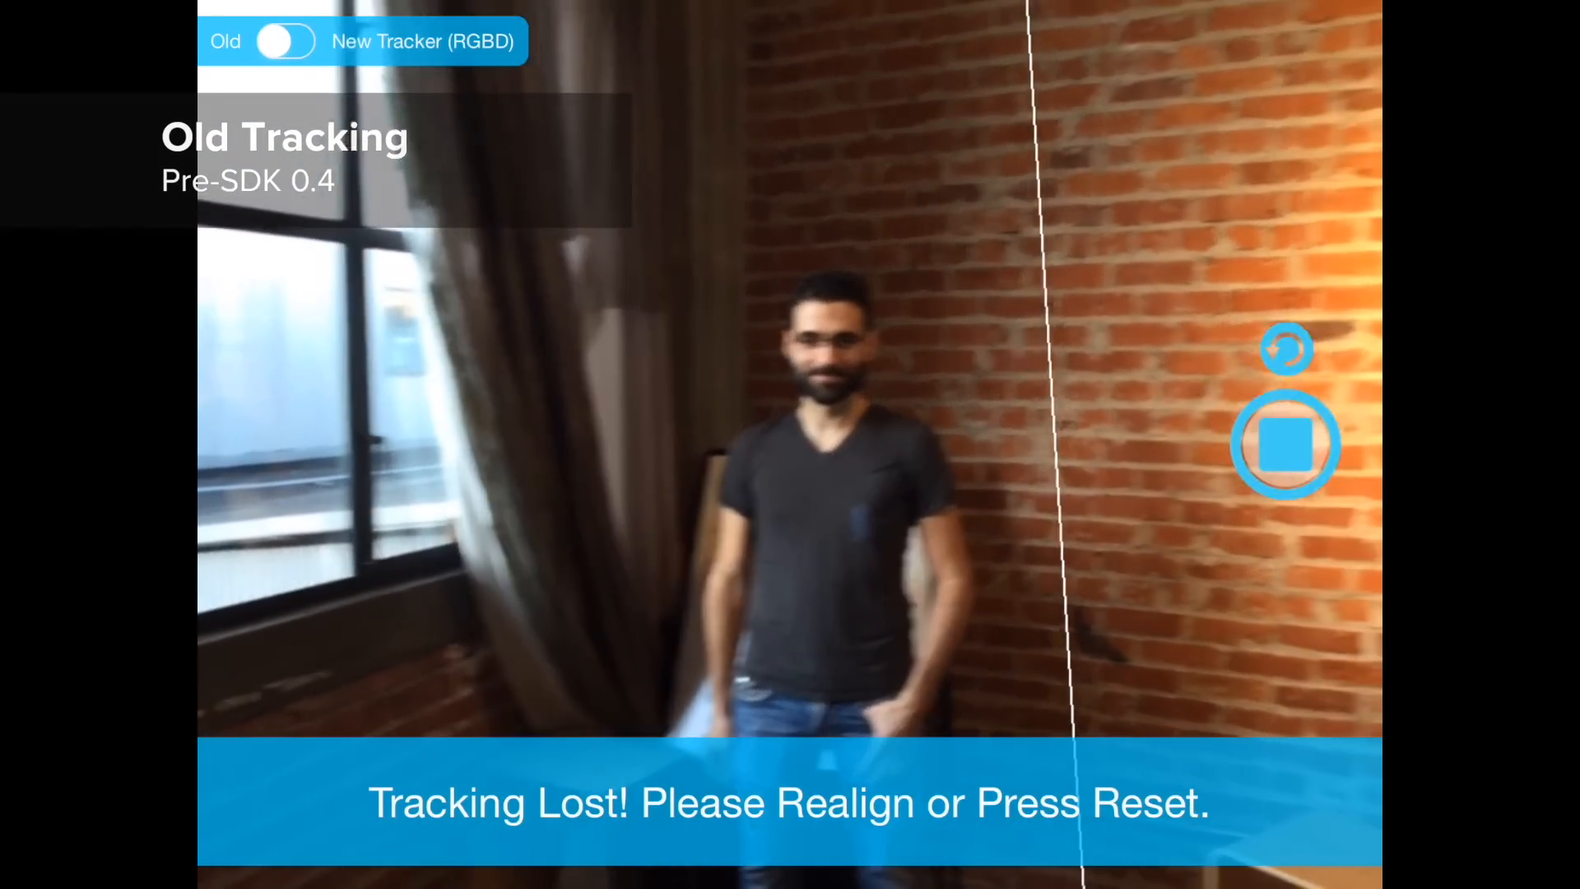
- Toggle to the New Tracker (RGBD) after old tracking is lost on the person scan
left_click(290, 40)
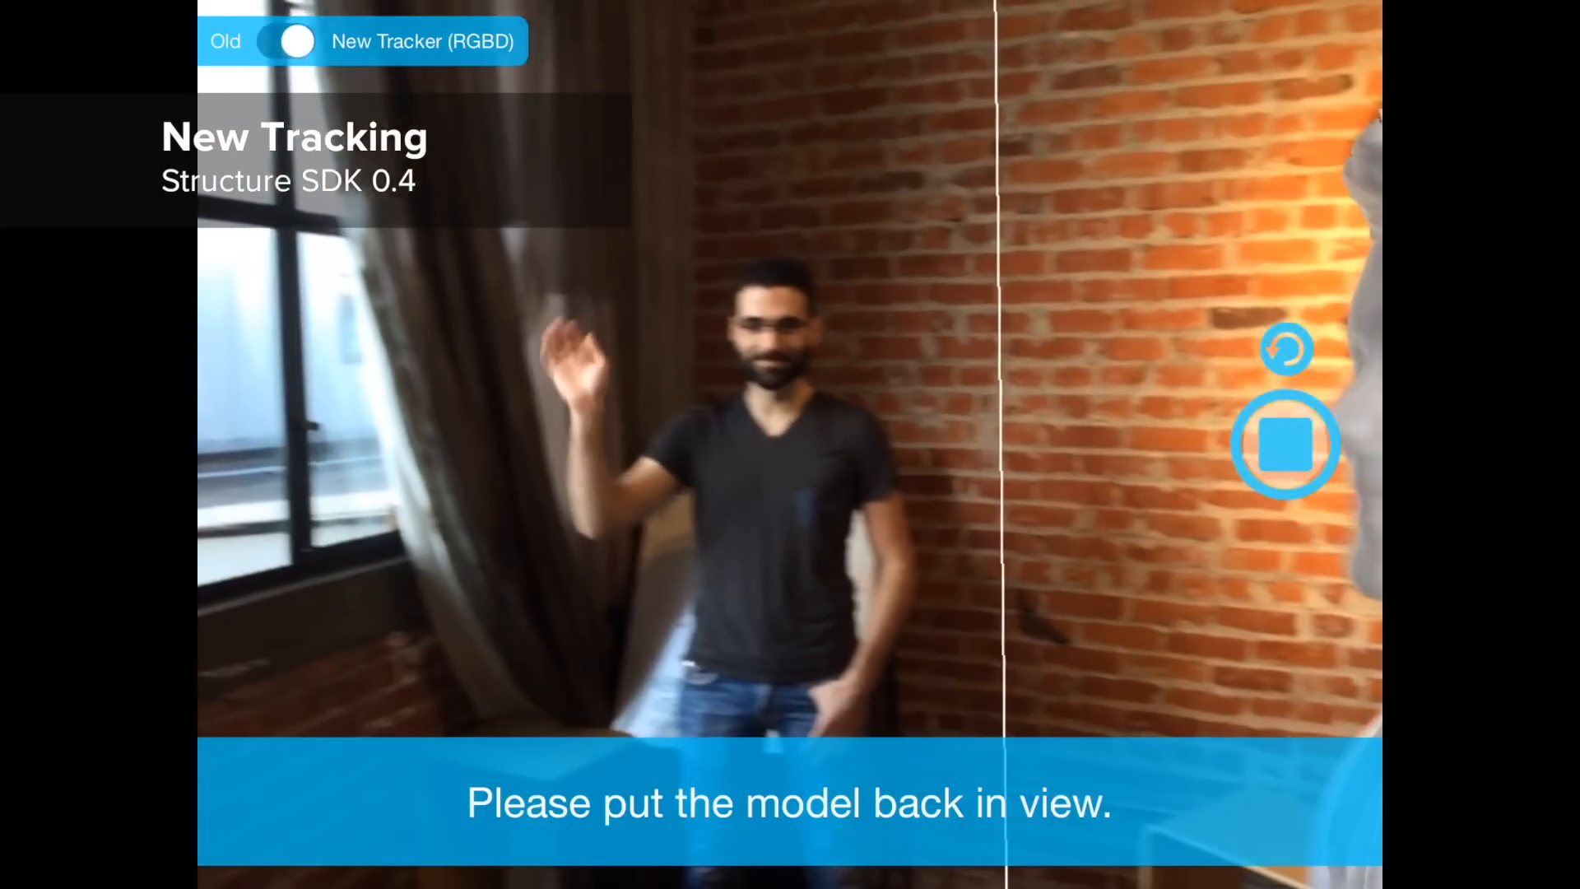